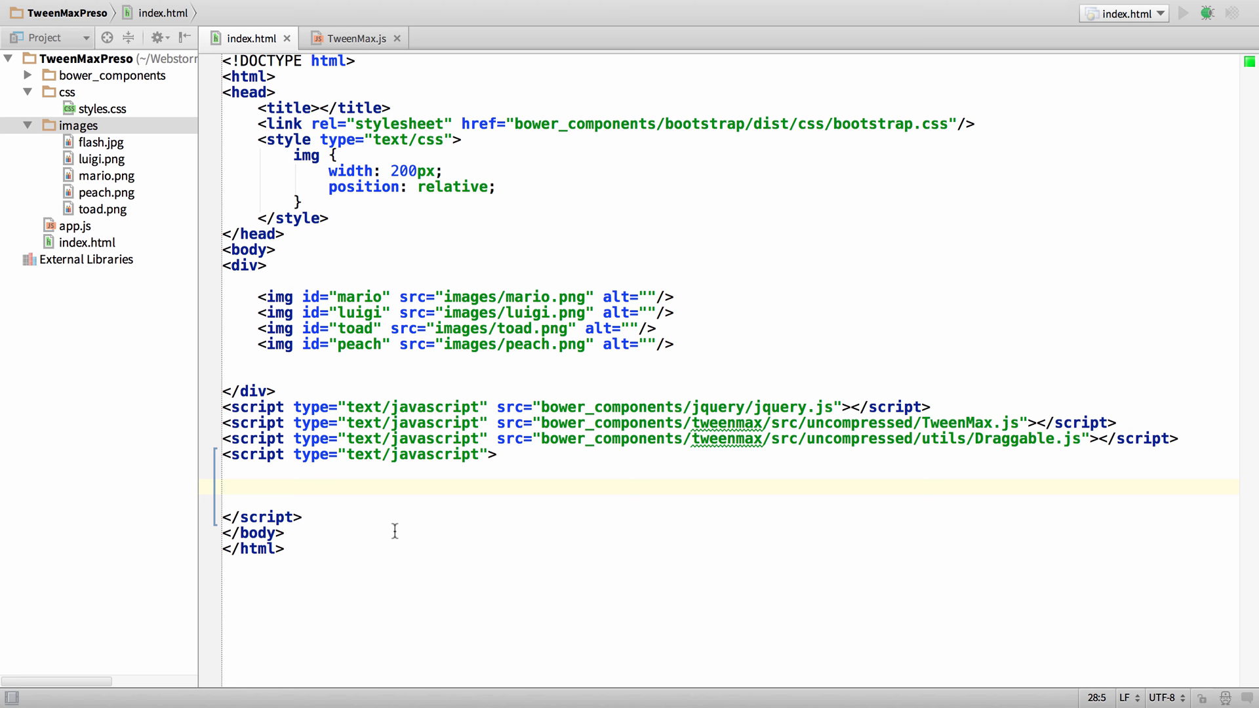
- Enable the greensock-DefinitelyTyped library in JavaScript Libraries preferences and confirm without downloading extra definitions
{"action": "left_click", "coordinate": [257, 488]}
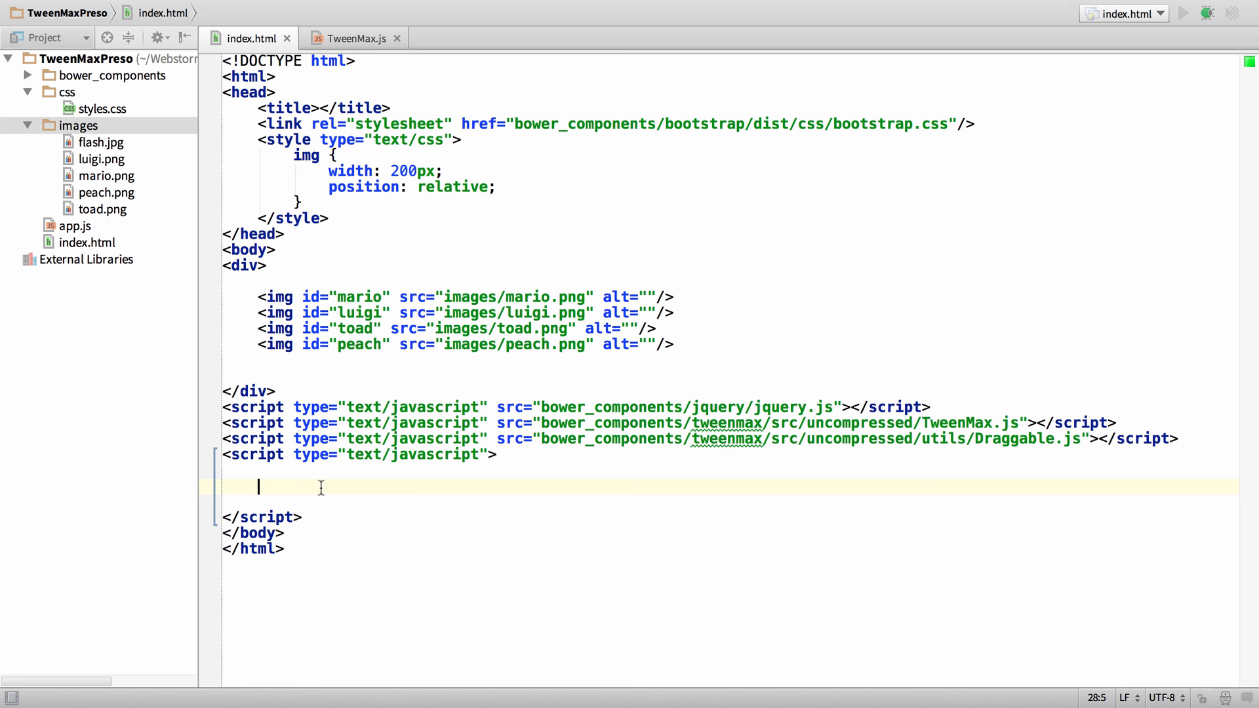
{"action": "left_click", "coordinate": [353, 38]}
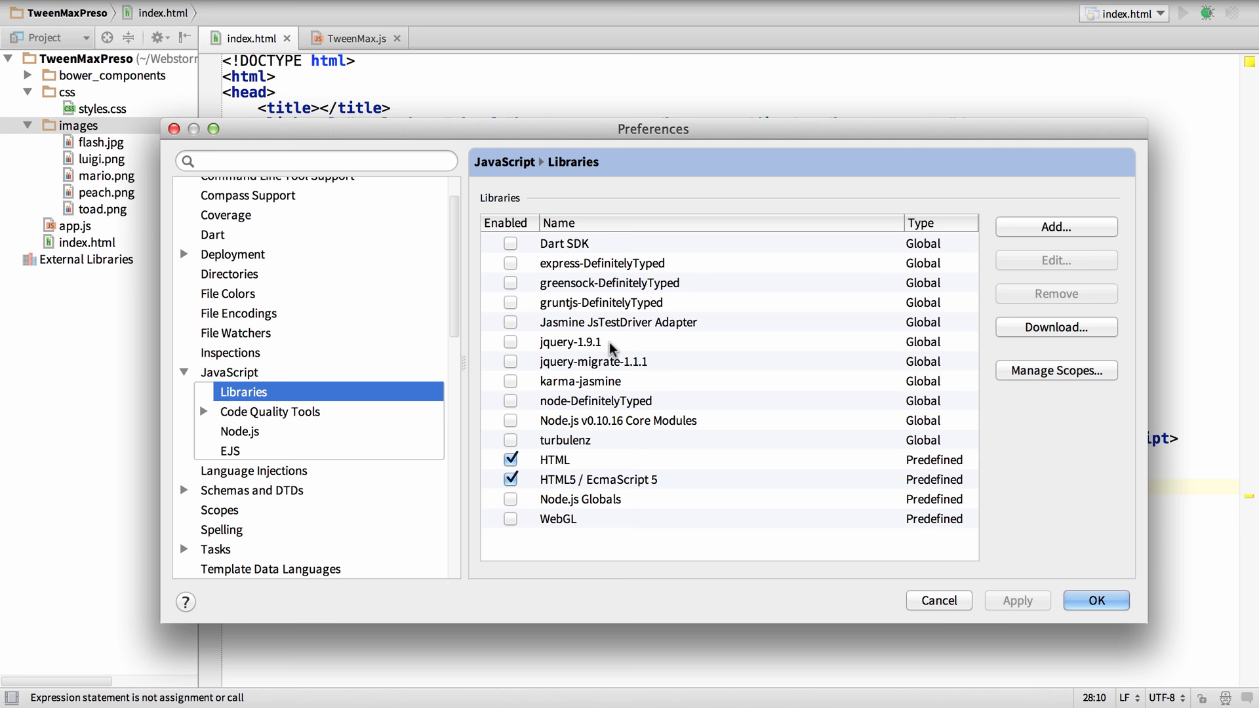
{"action": "left_click", "coordinate": [510, 284]}
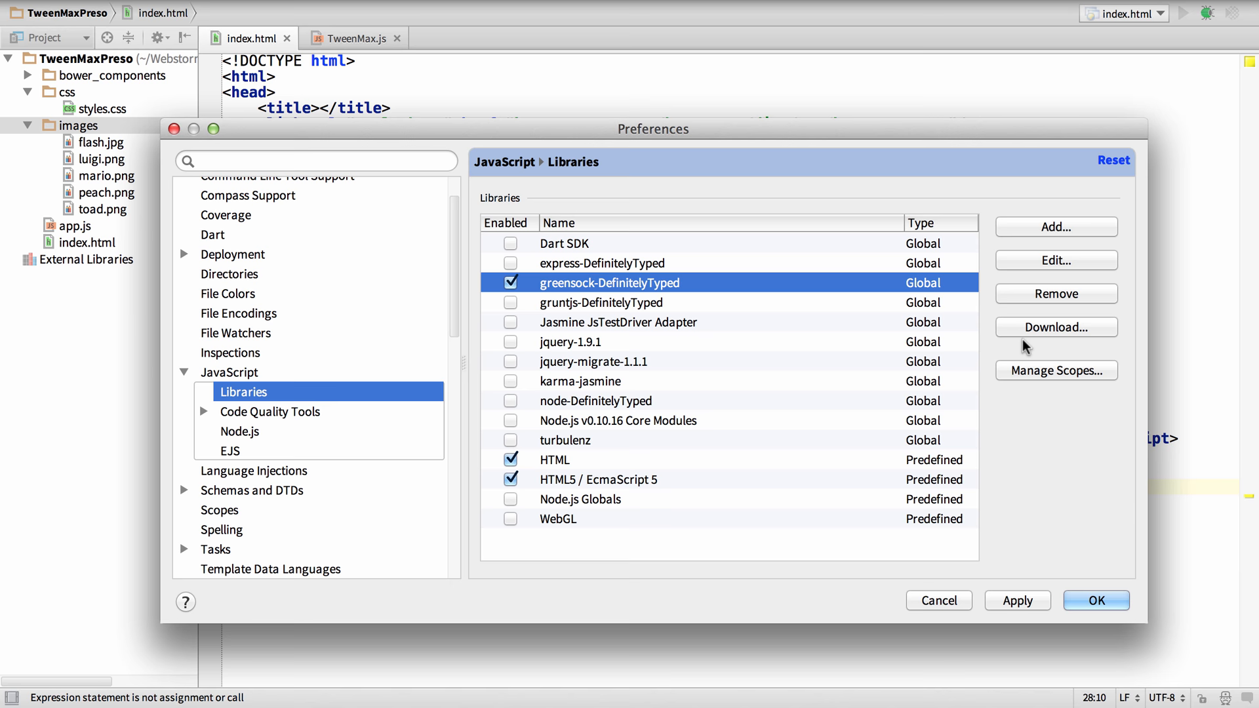
{"action": "left_click", "coordinate": [1054, 326]}
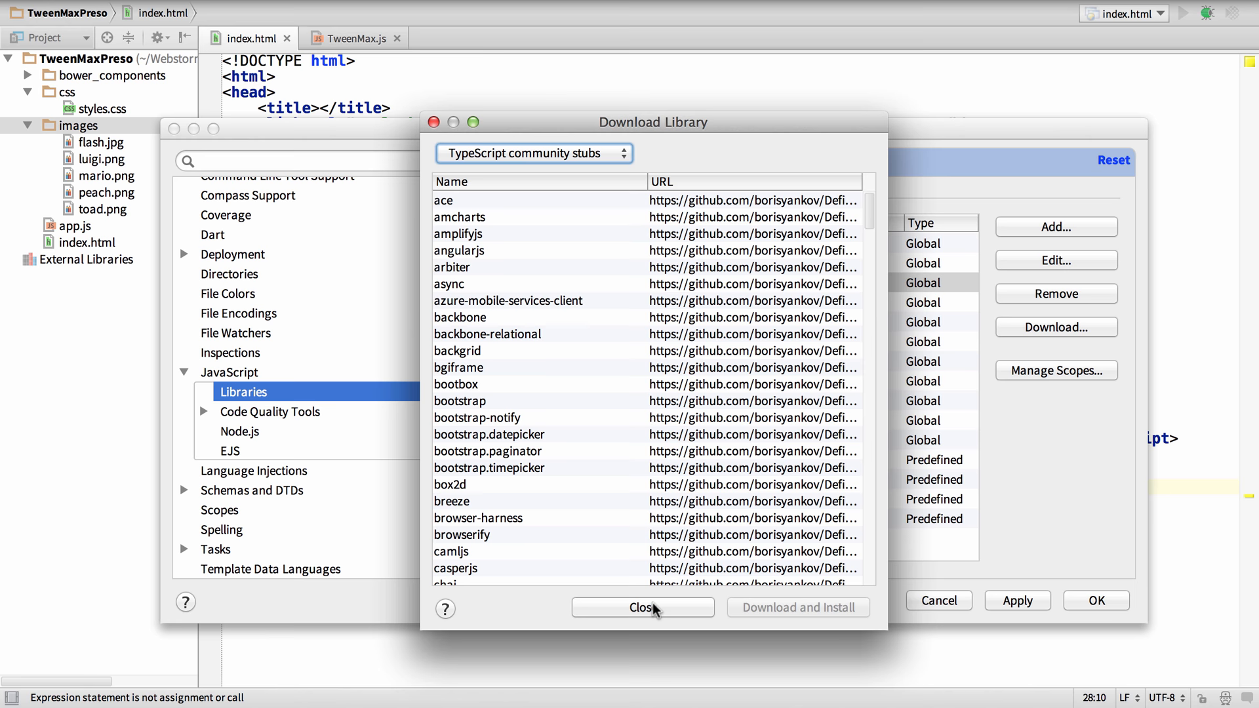
{"action": "left_click", "coordinate": [643, 607]}
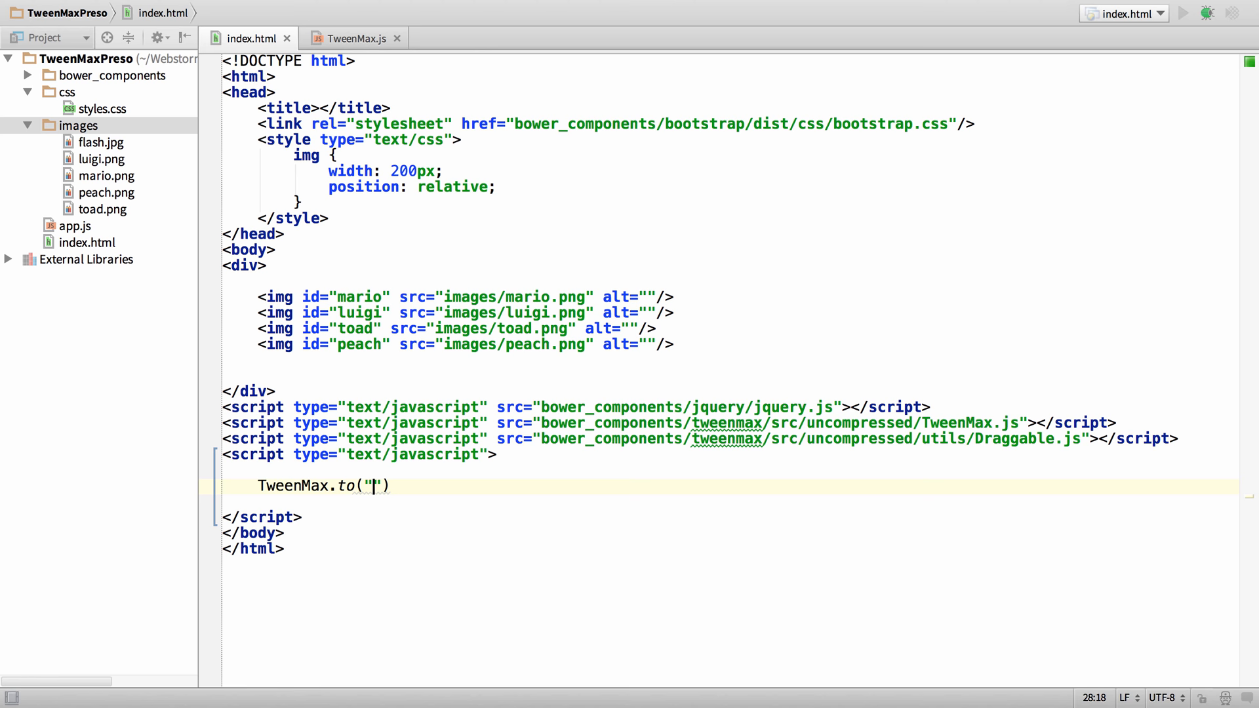
- Complete the call as TweenMax.to("#mario", 1) and jump to the TweenMax declaration in greensock.d.ts
{"action": "type", "text": "#mario\", 1"}
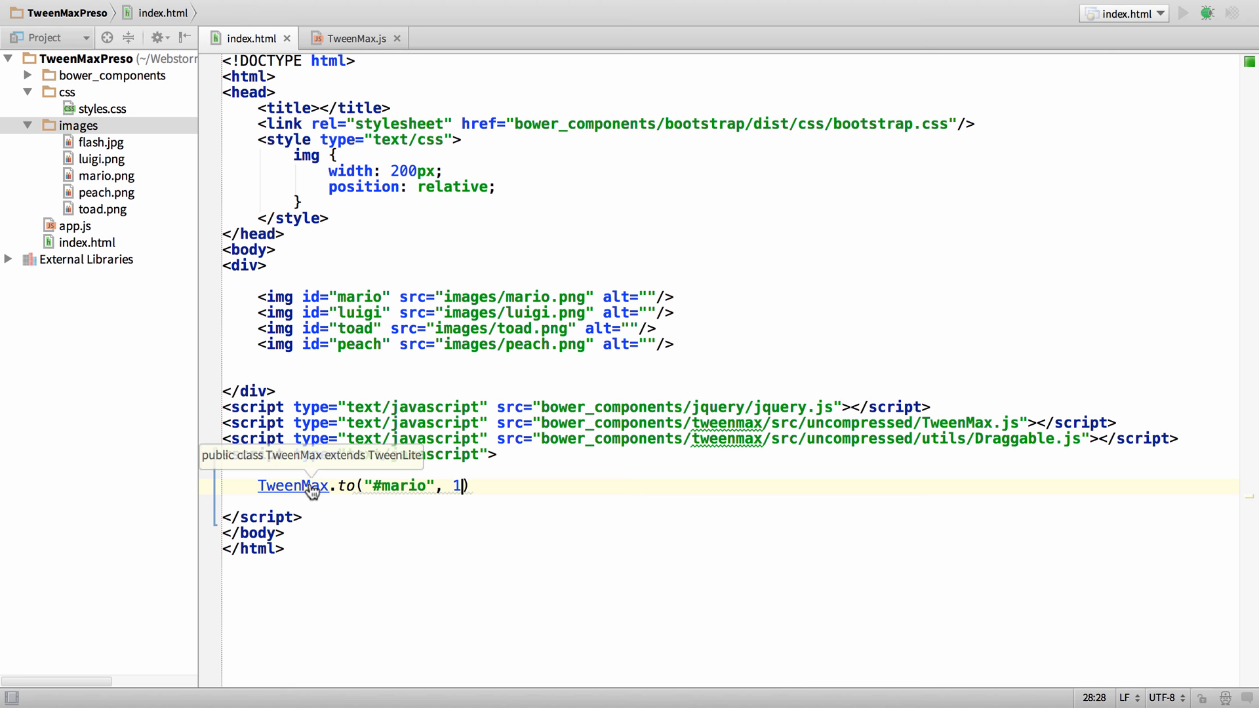
{"action": "left_click", "coordinate": [292, 486]}
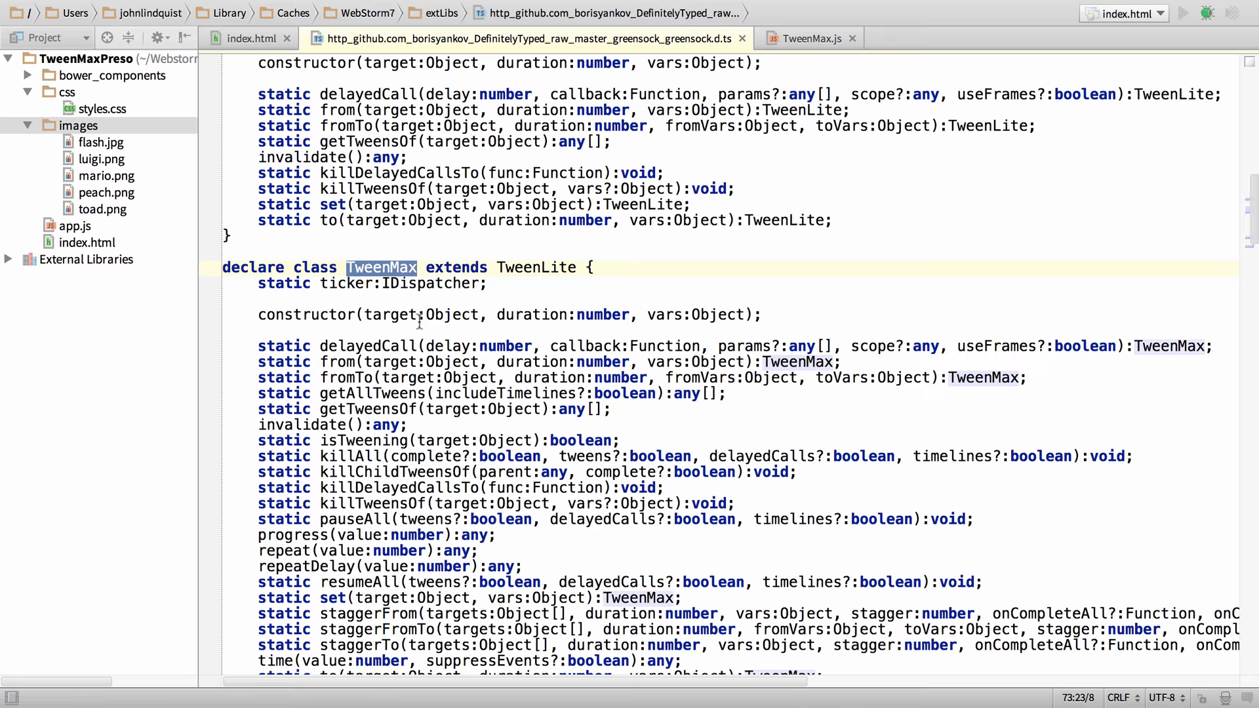